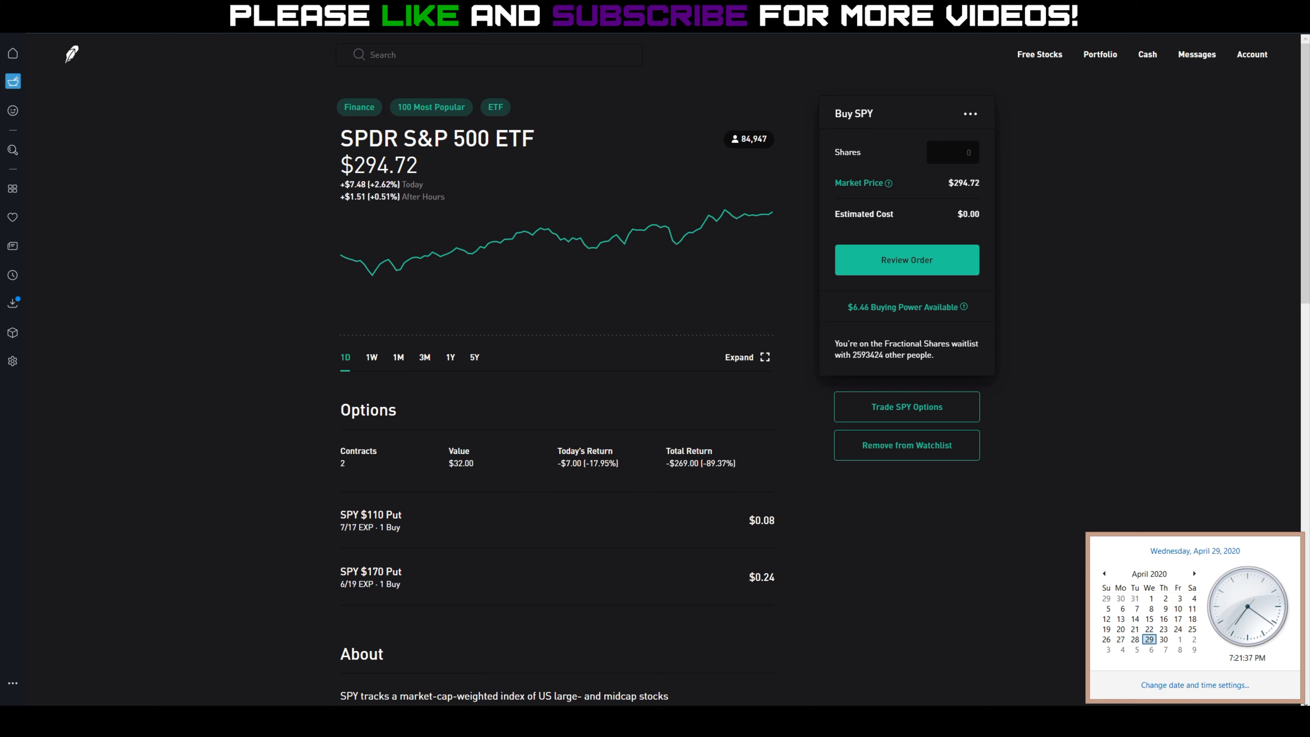
Dismiss the calendar popup and focus the Robinhood search bar on the SPY page
click(488, 54)
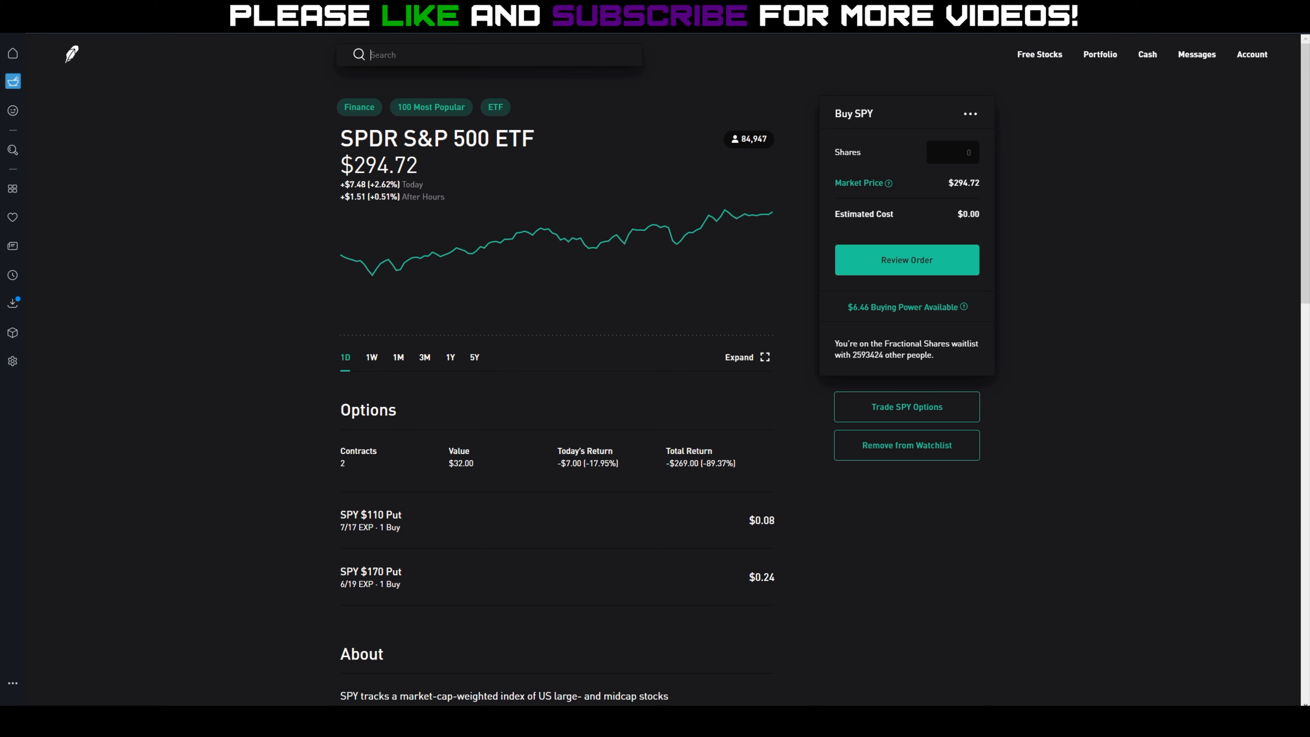
Search for 'amd' to reach the AMD stock page and bring up Calculator
text(amd)
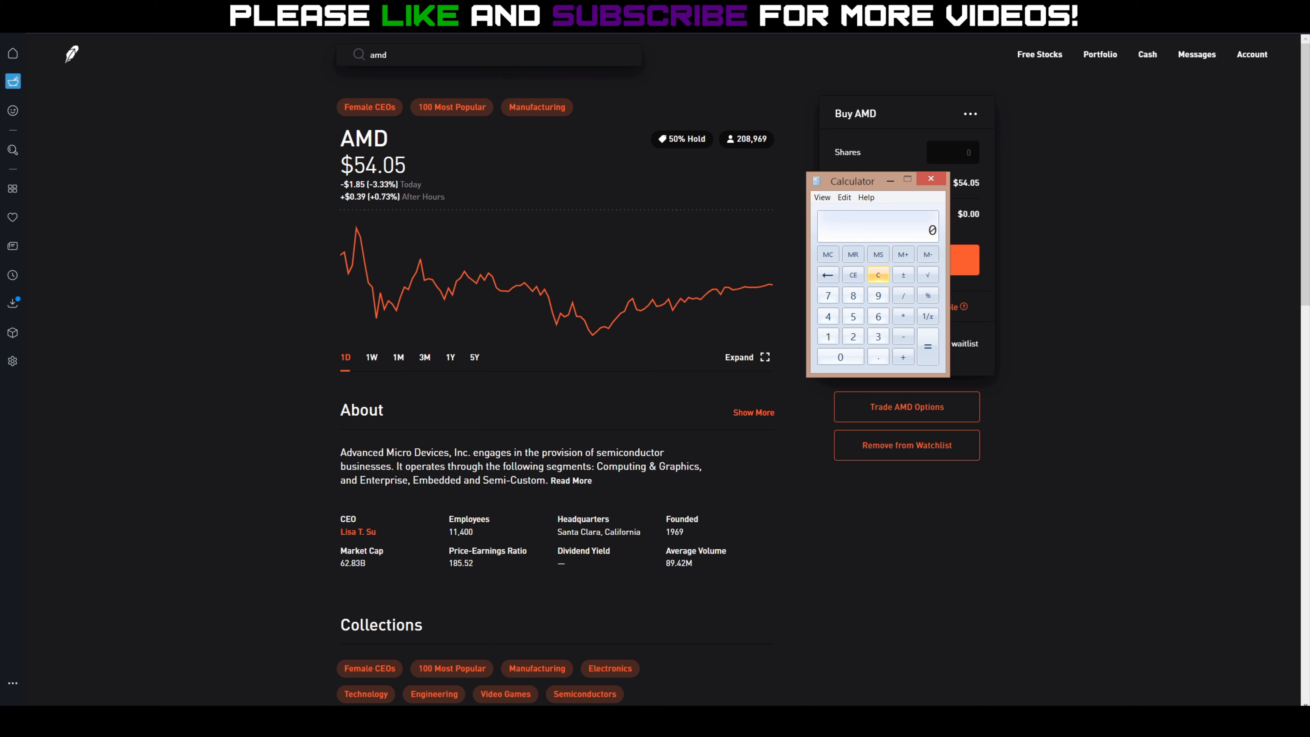
Sum the premiums 22 + 53 + 53 + 70 + 150 to a subtotal of 348
click(853, 336)
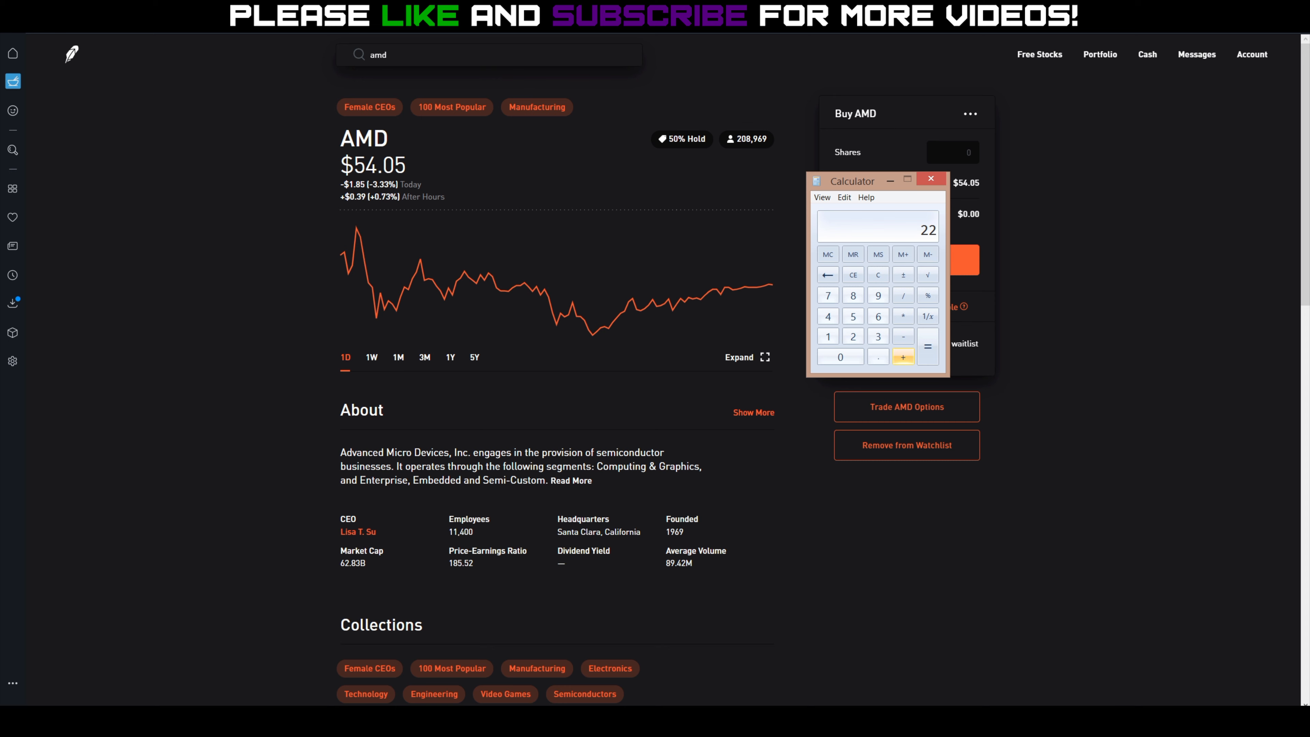
click(902, 357)
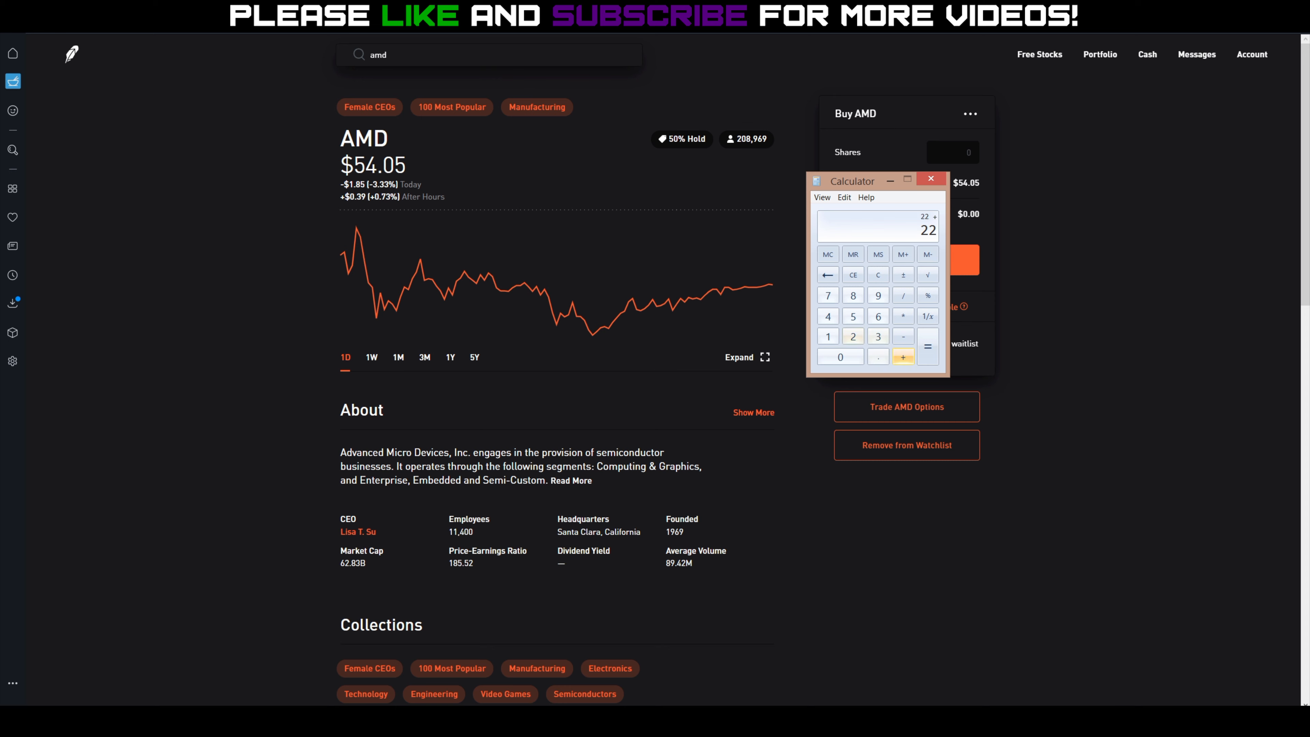
click(878, 337)
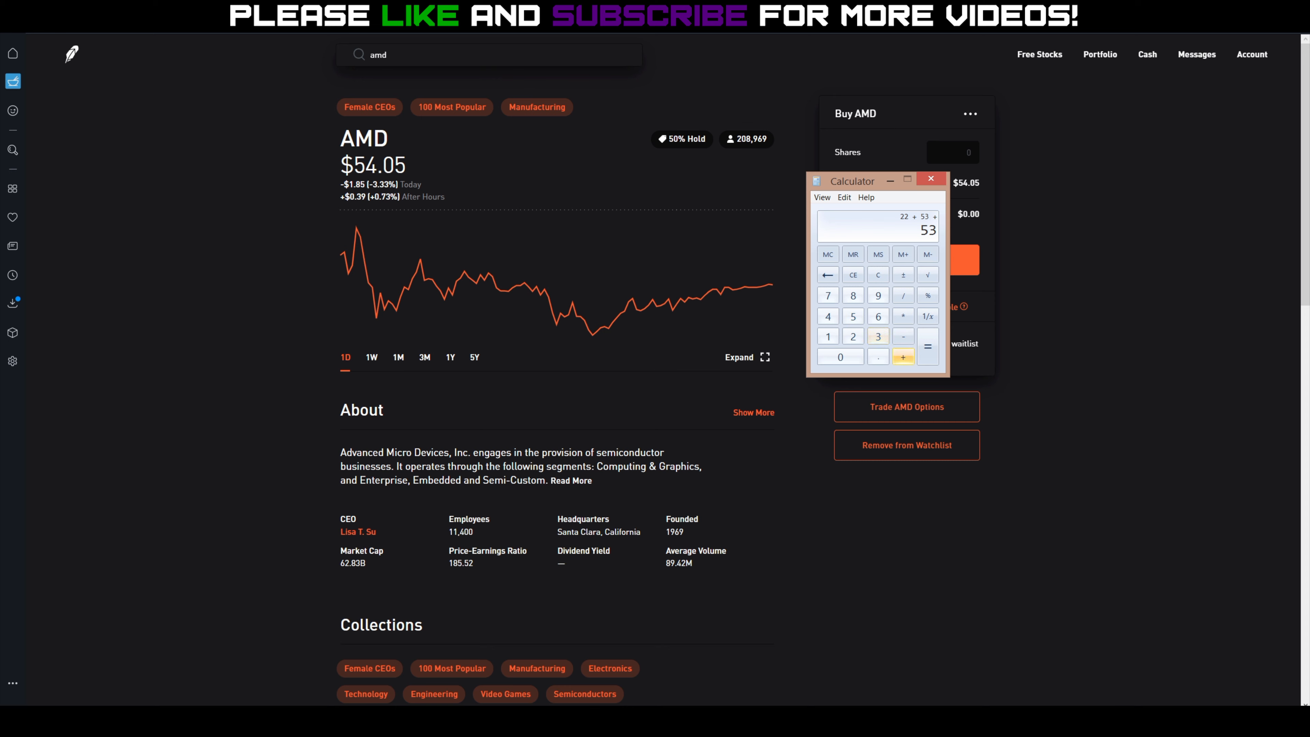
click(927, 335)
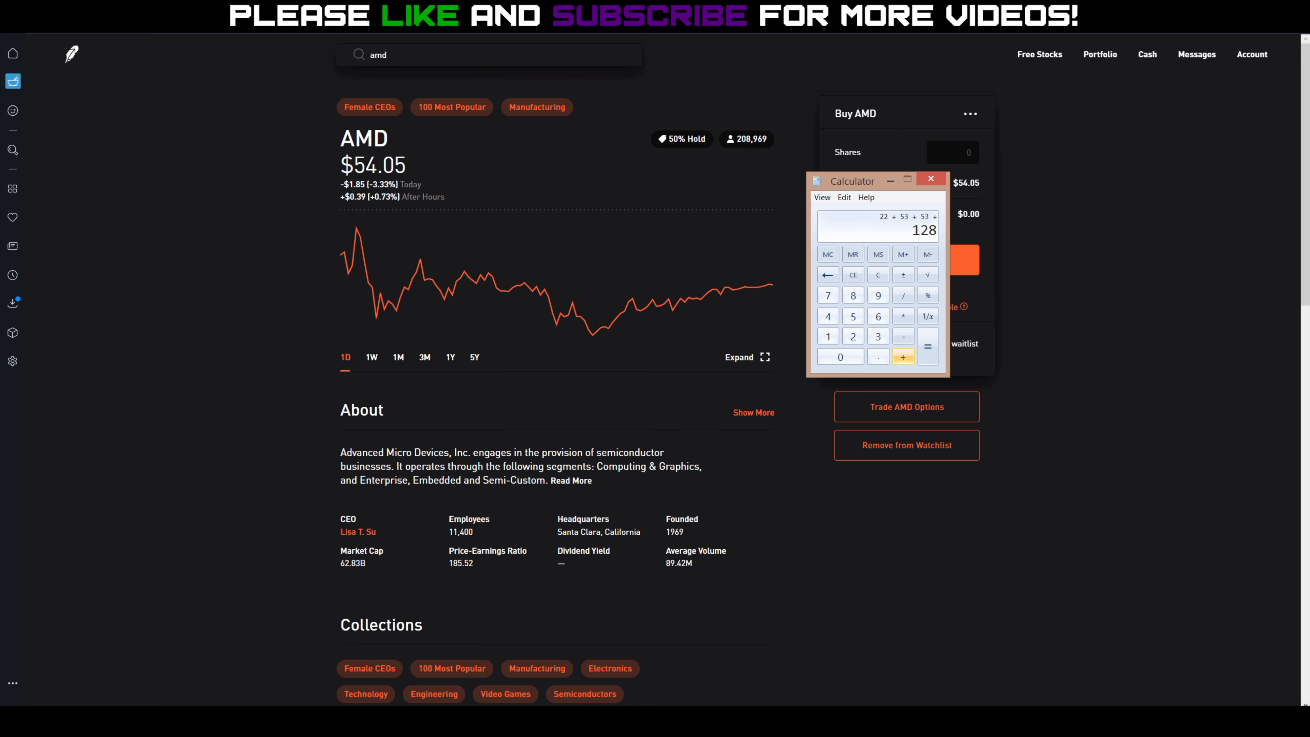
click(840, 356)
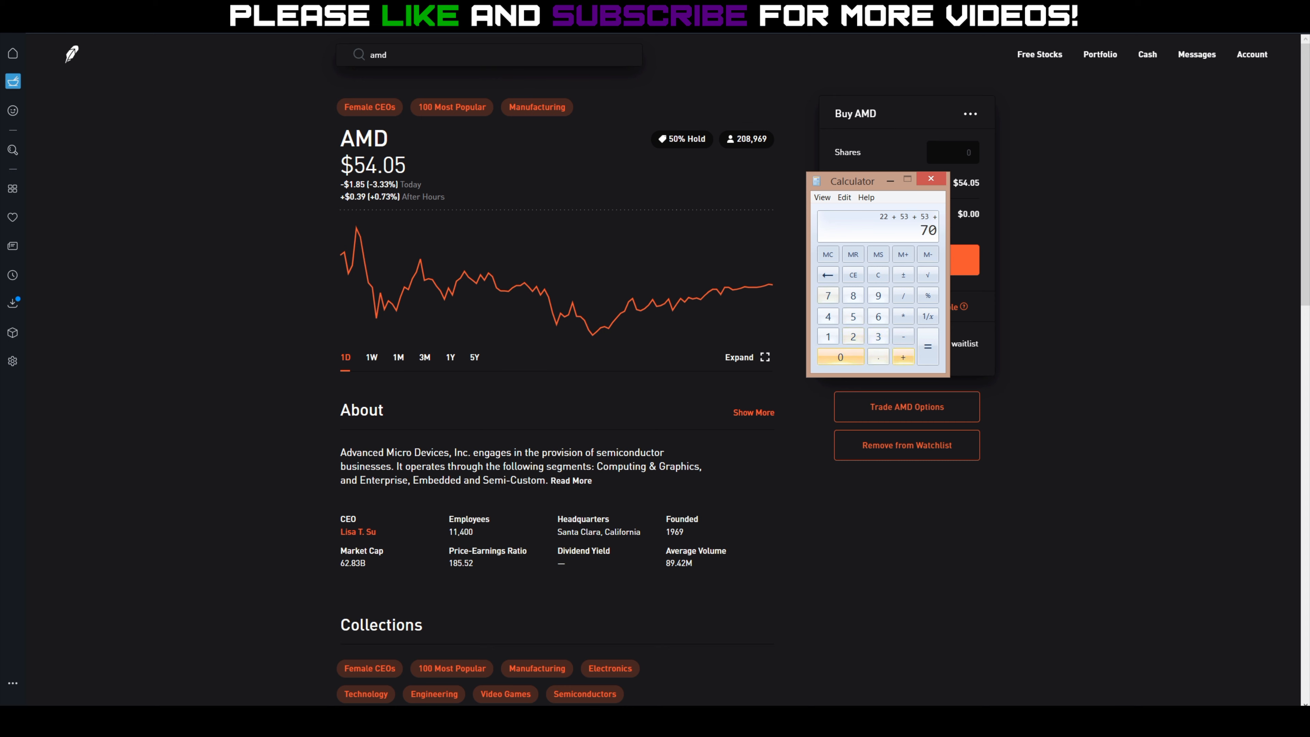
click(903, 356)
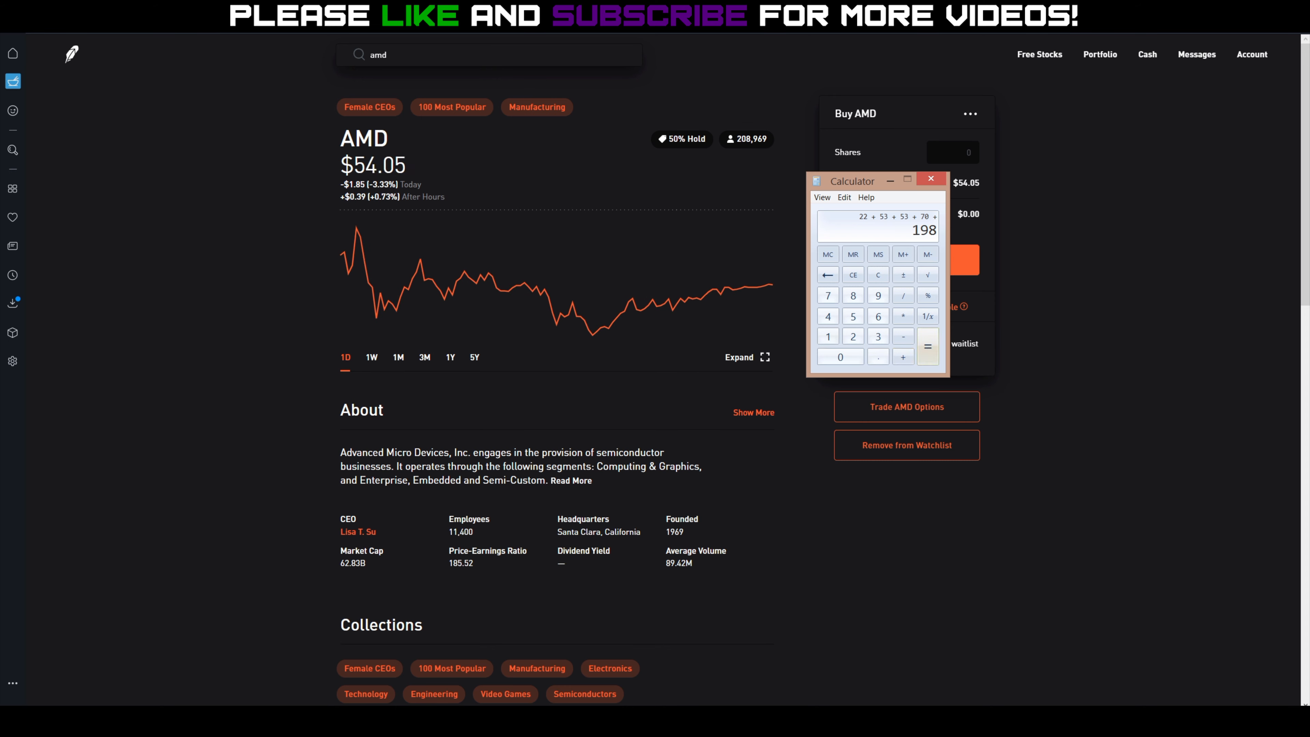
click(840, 356)
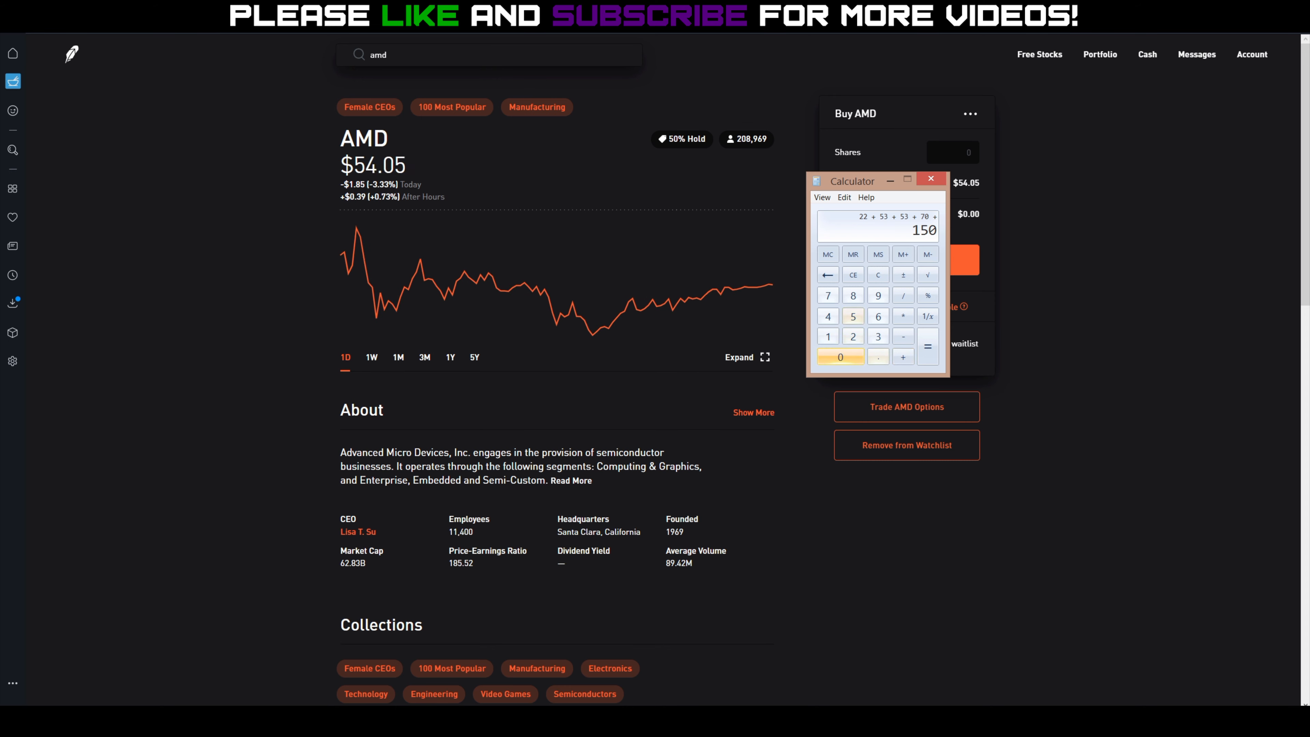
click(927, 343)
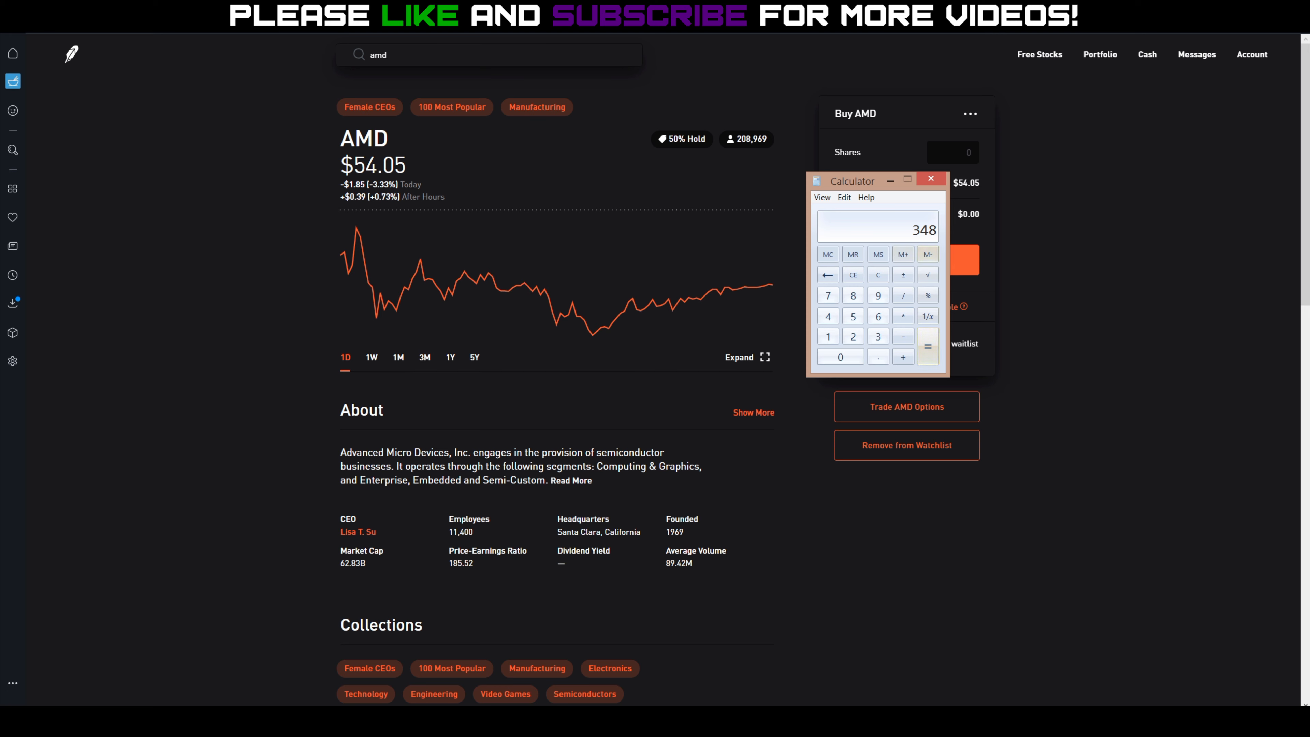
drag(852, 180, 873, 199)
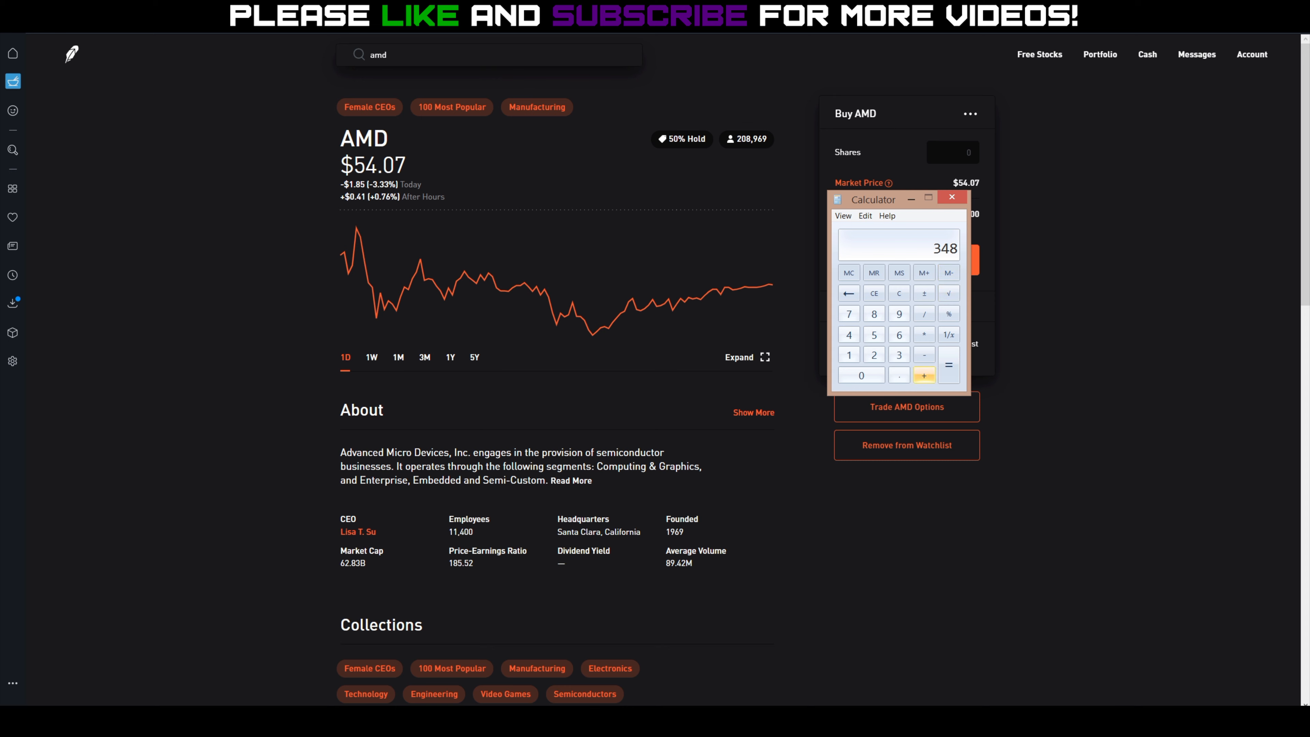
Add the remaining premium to reach a total of 735 and move the calculator off the buy panel
click(923, 376)
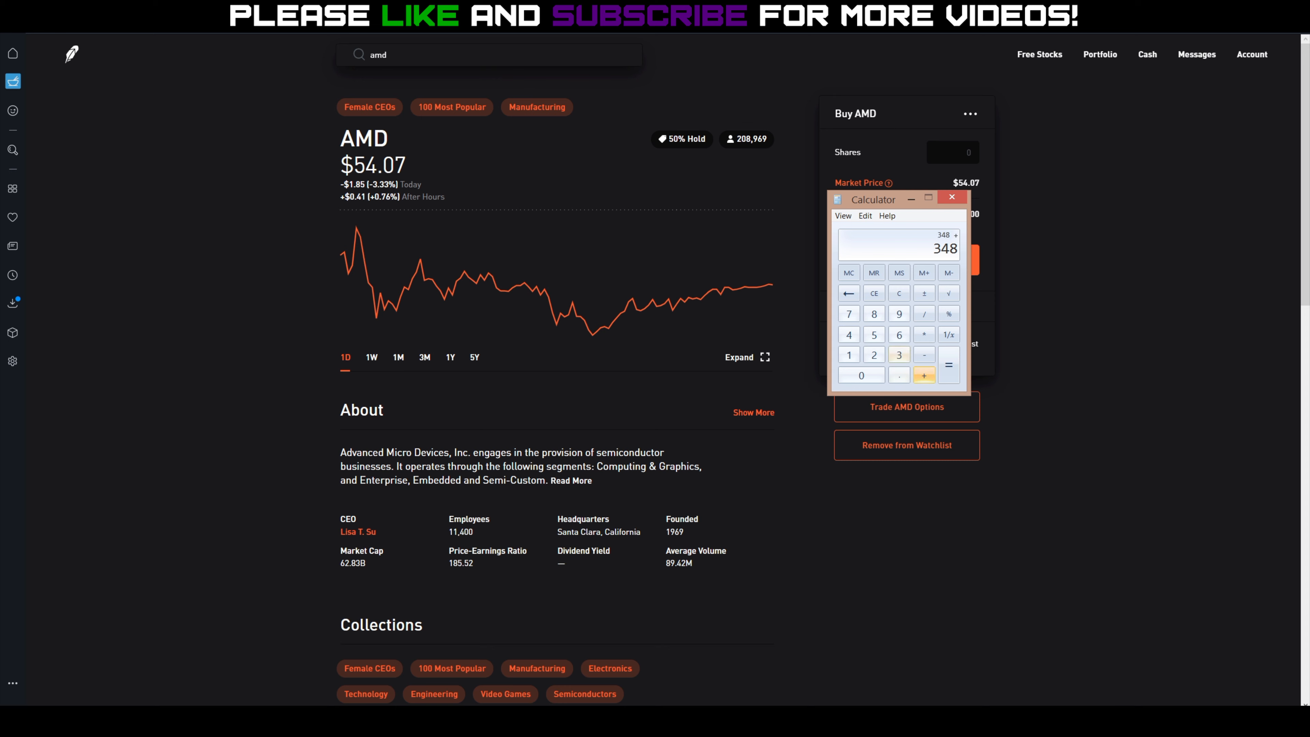
click(948, 354)
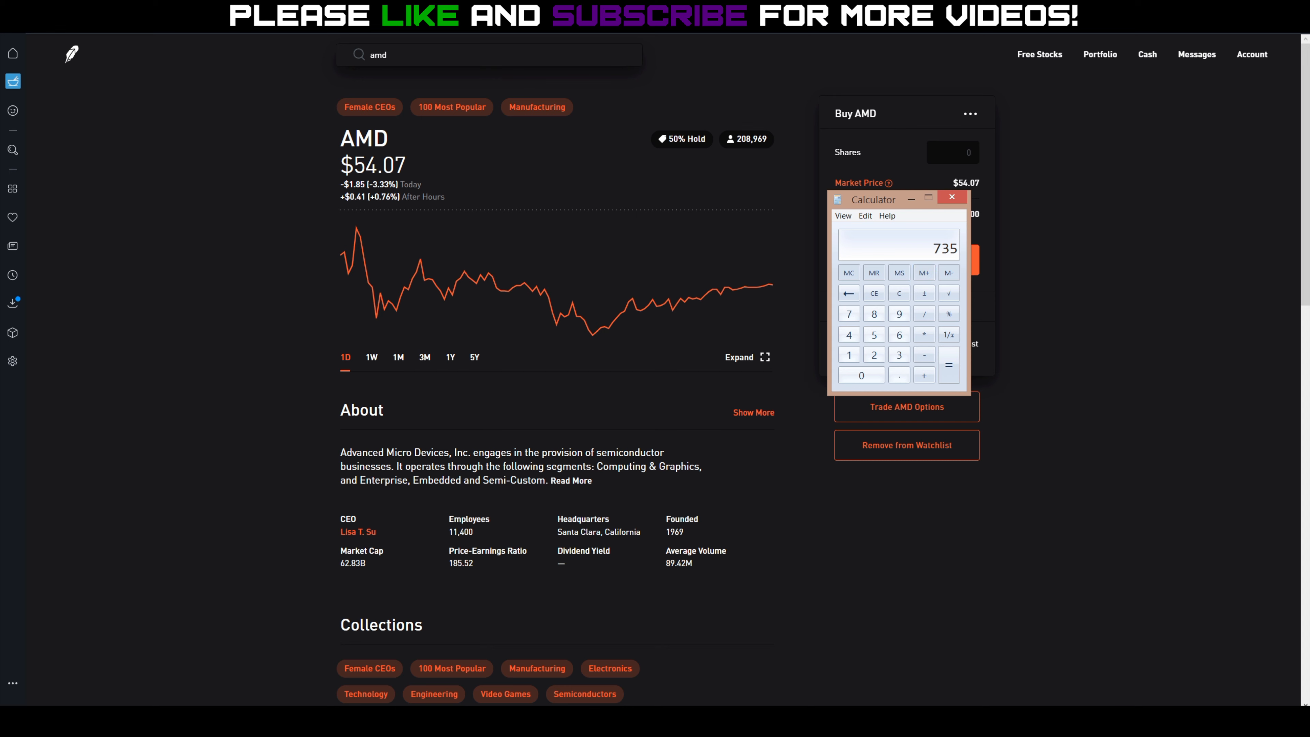
drag(874, 199, 1054, 150)
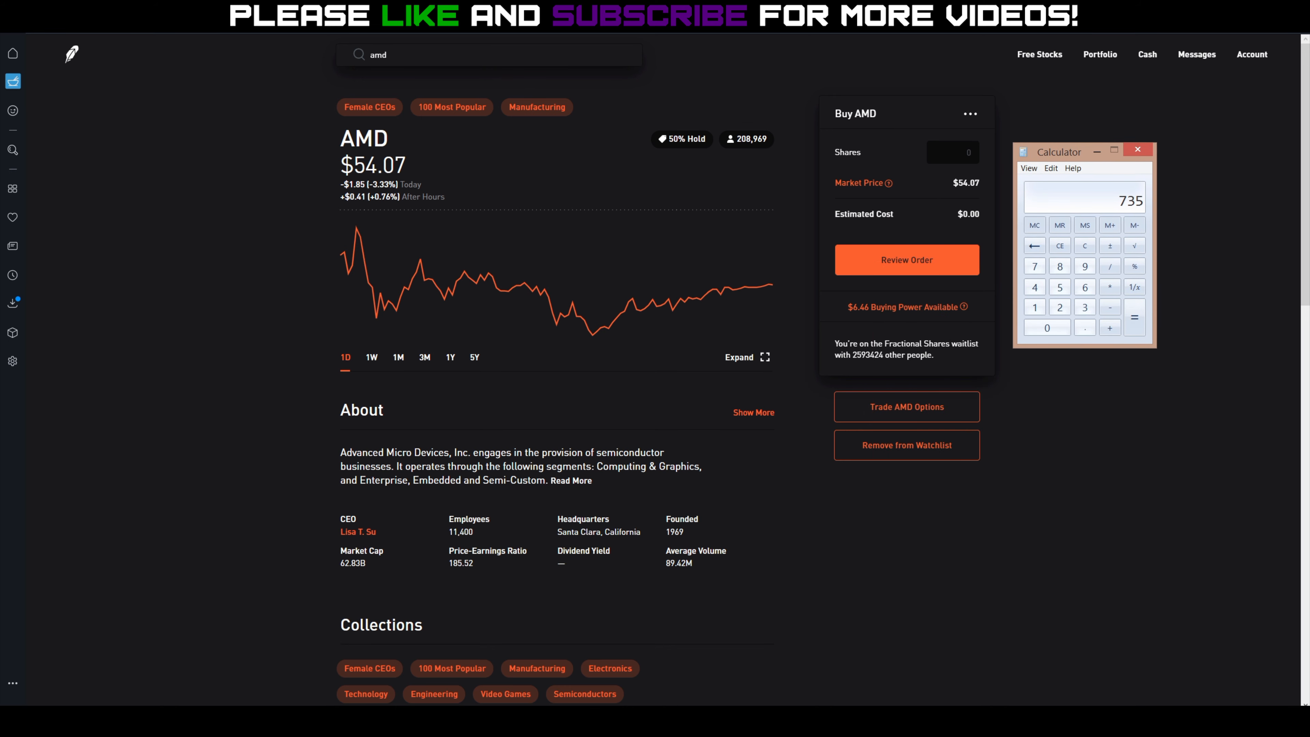